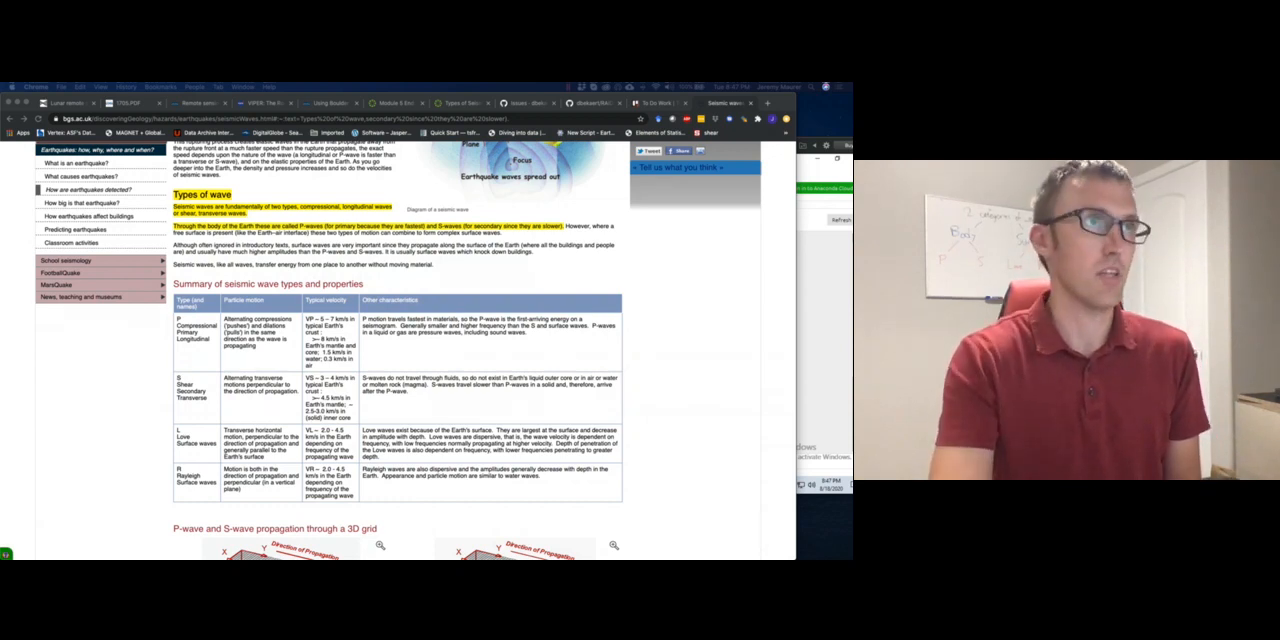
pyautogui.scroll(3)
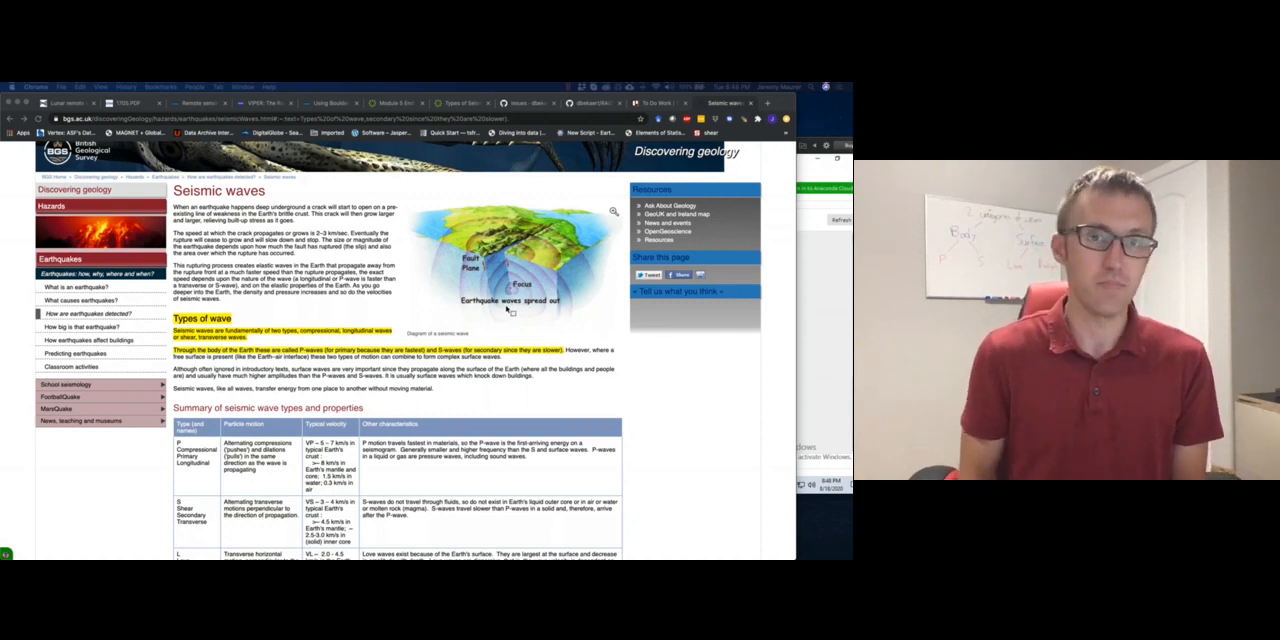
pyautogui.scroll(-3)
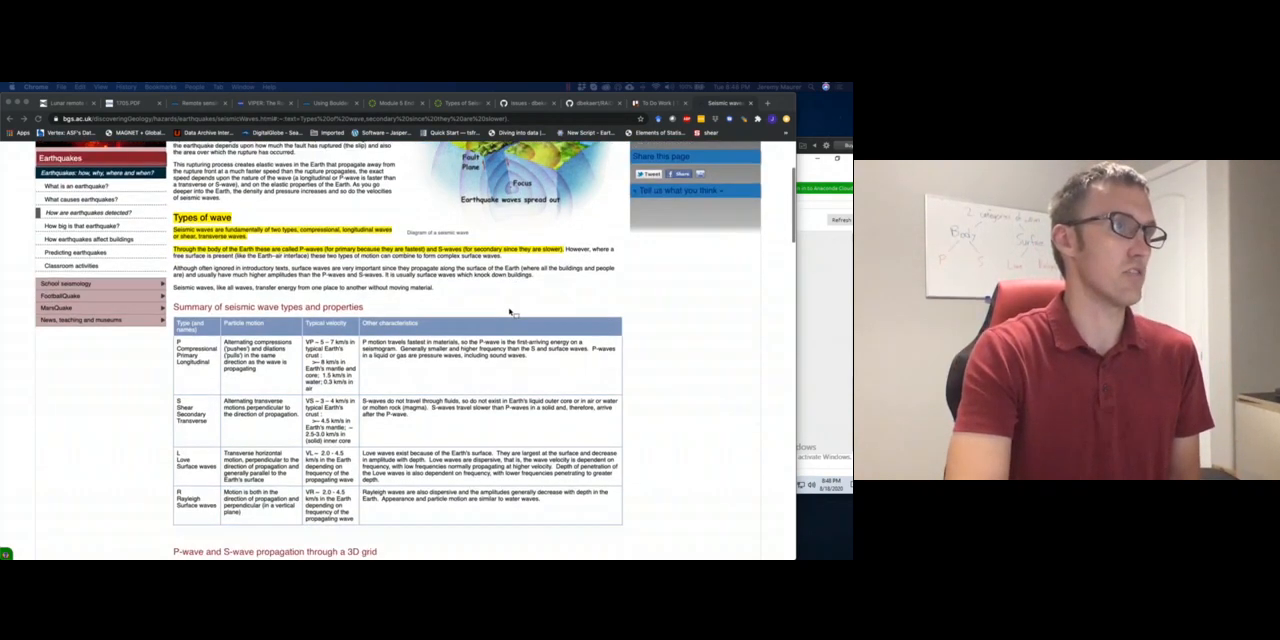
pyautogui.scroll(-3)
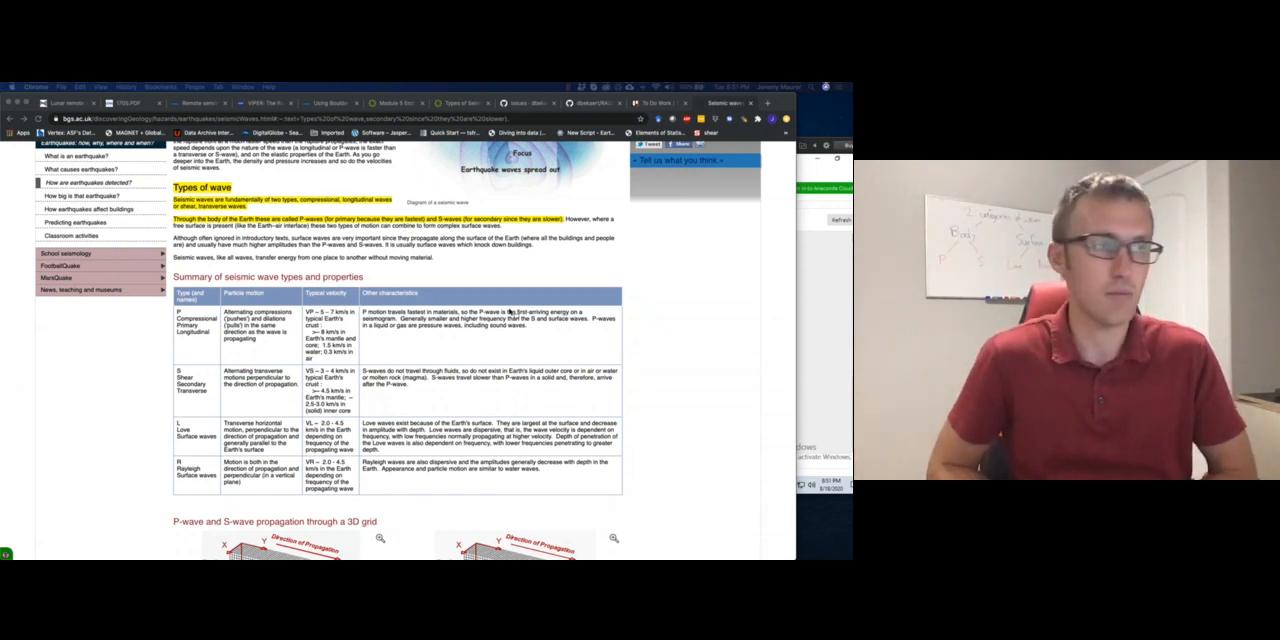
pyautogui.scroll(-3)
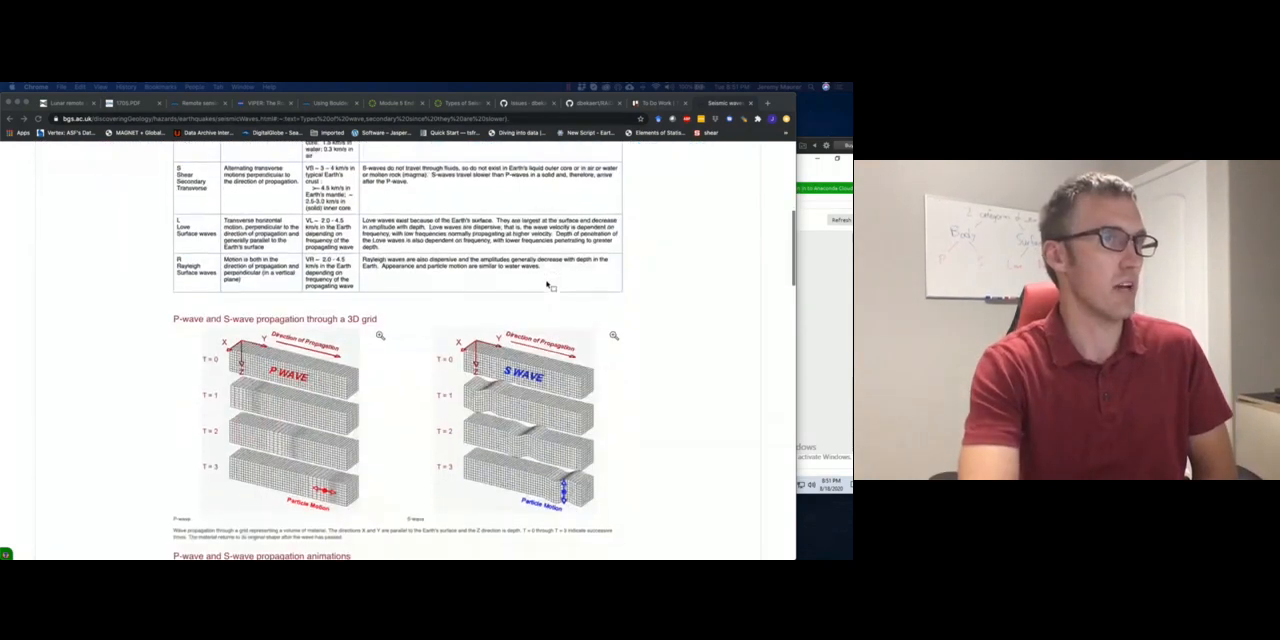
pyautogui.scroll(-3)
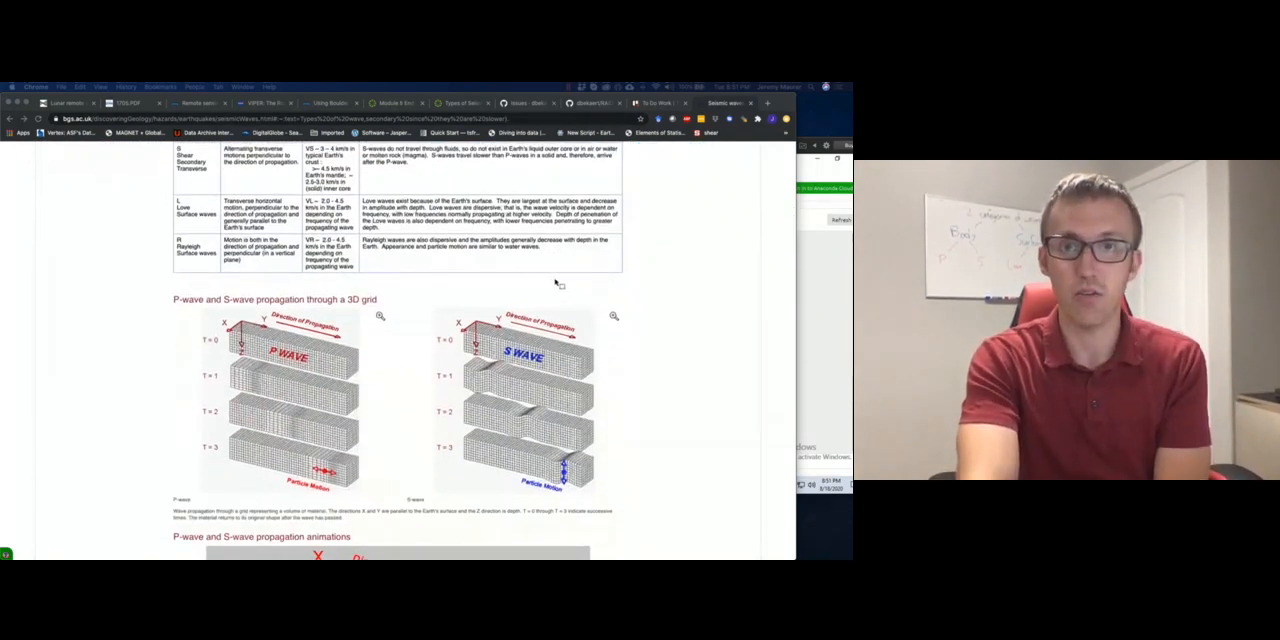
pyautogui.scroll(-3)
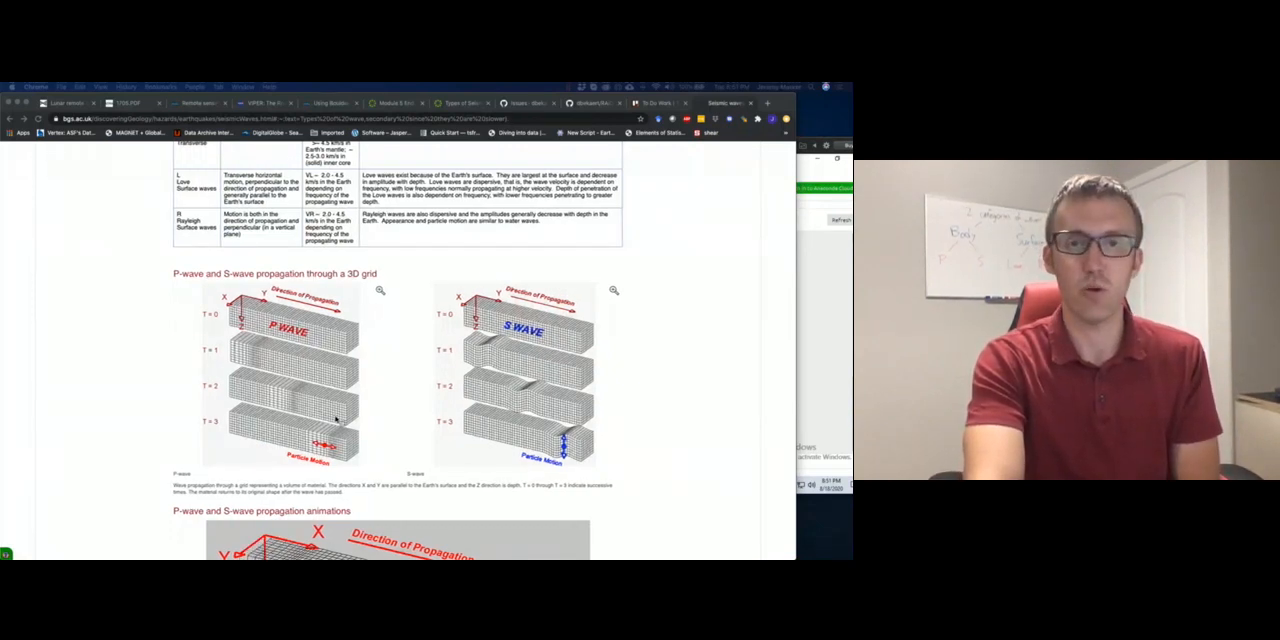
pyautogui.moveTo(487, 348)
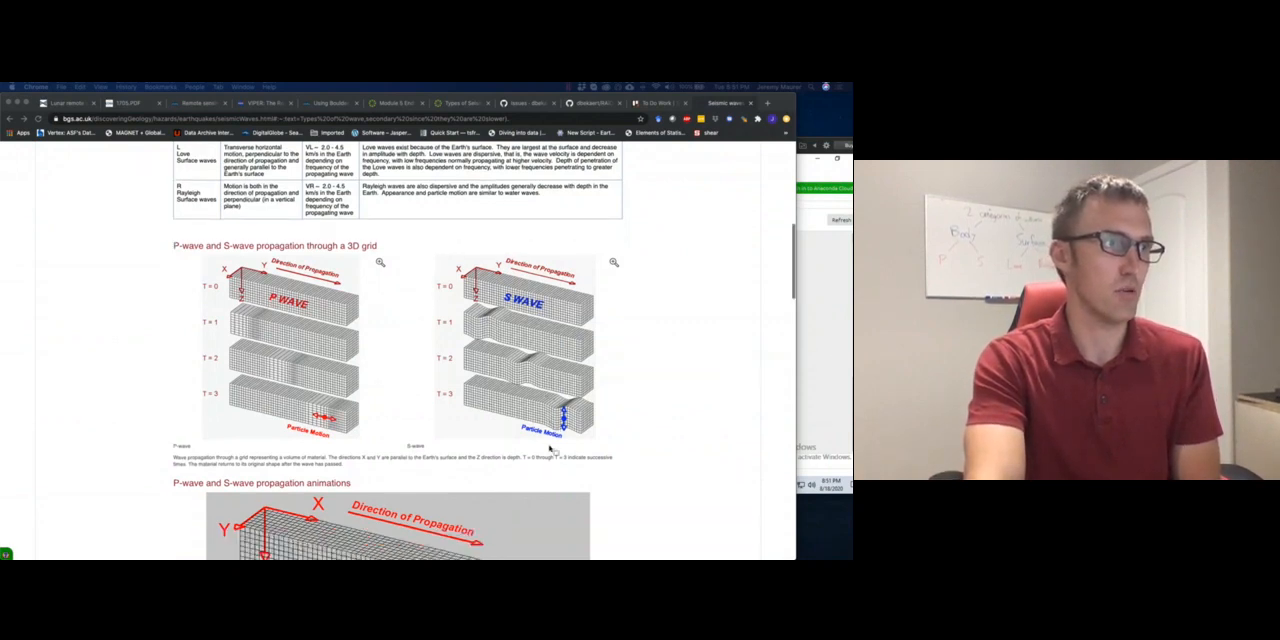
pyautogui.scroll(-3)
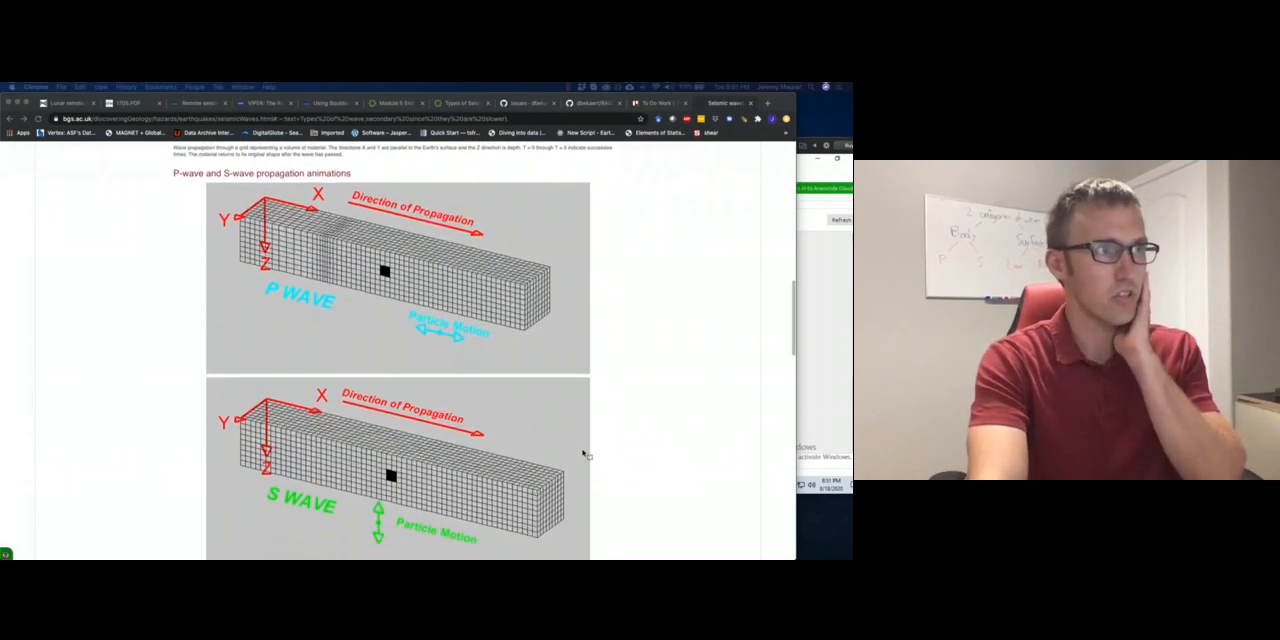
pyautogui.scroll(3)
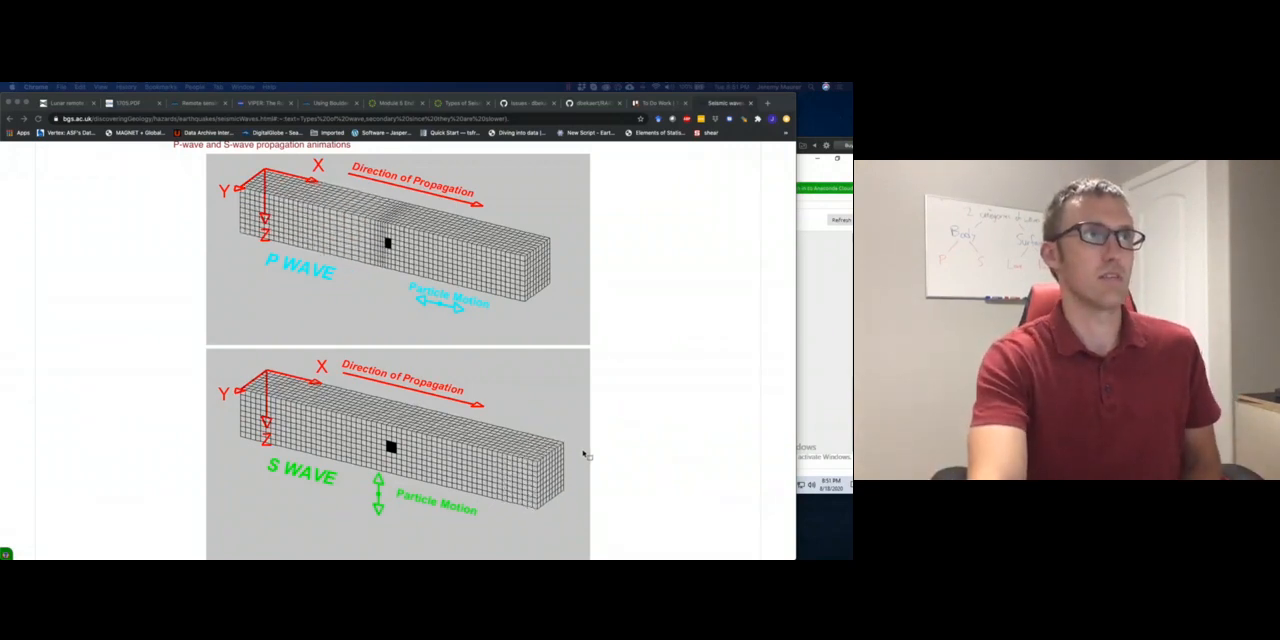
pyautogui.scroll(-3)
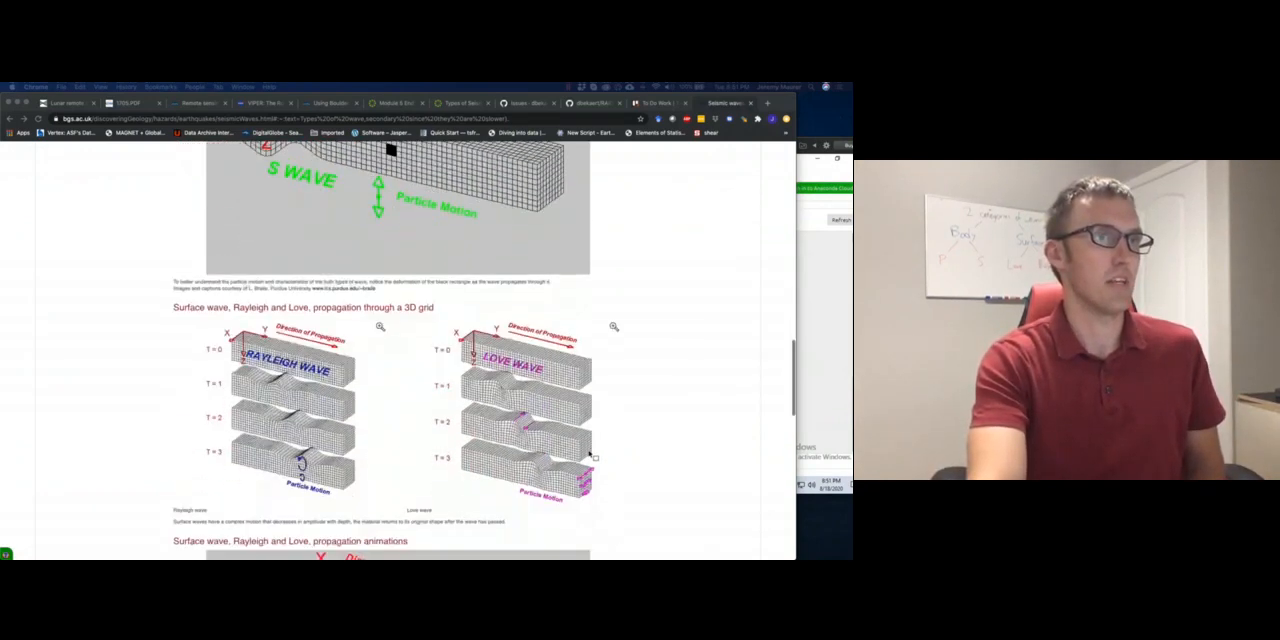
pyautogui.scroll(-3)
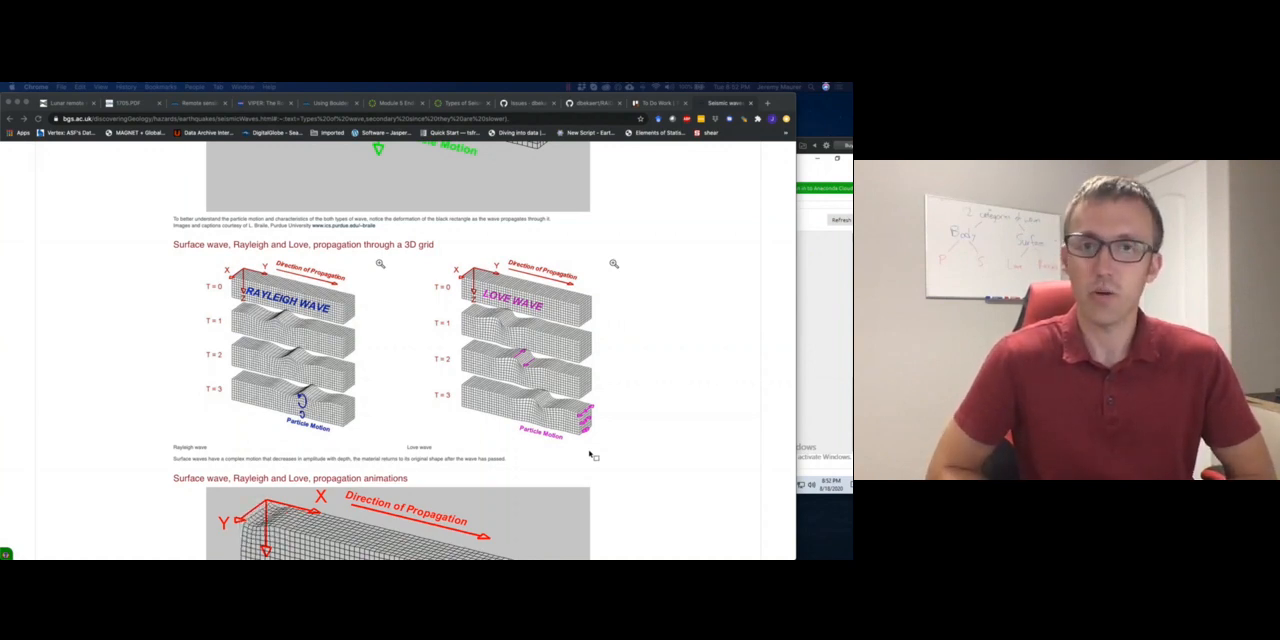
pyautogui.scroll(-3)
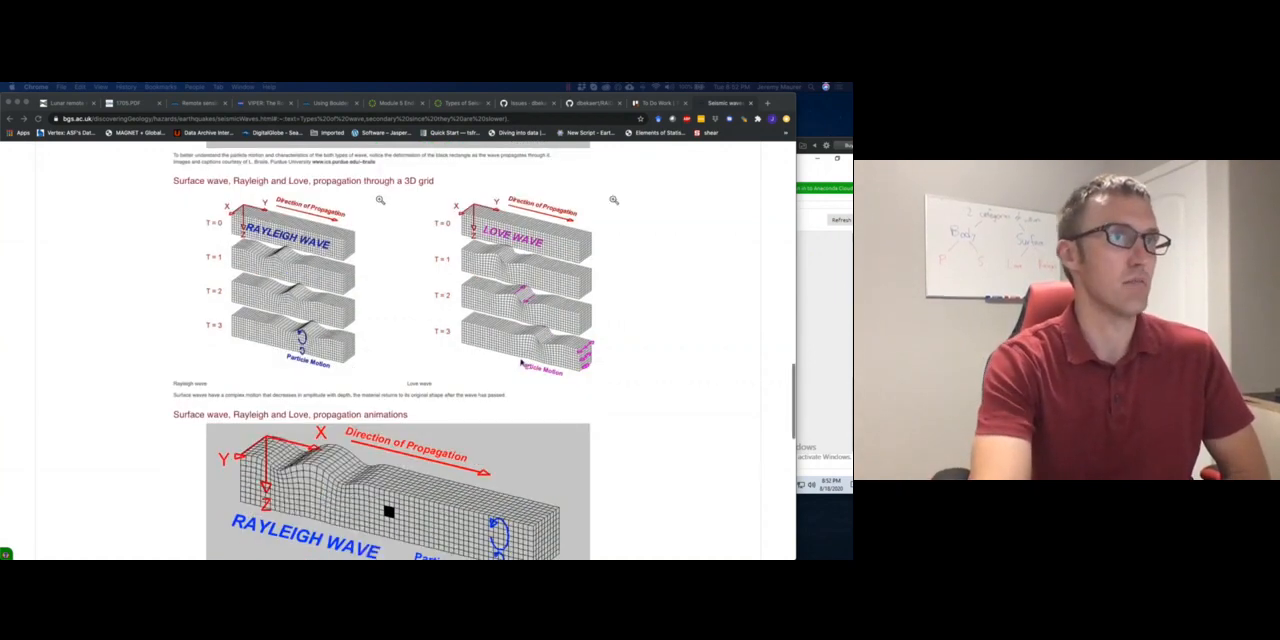
pyautogui.scroll(-3)
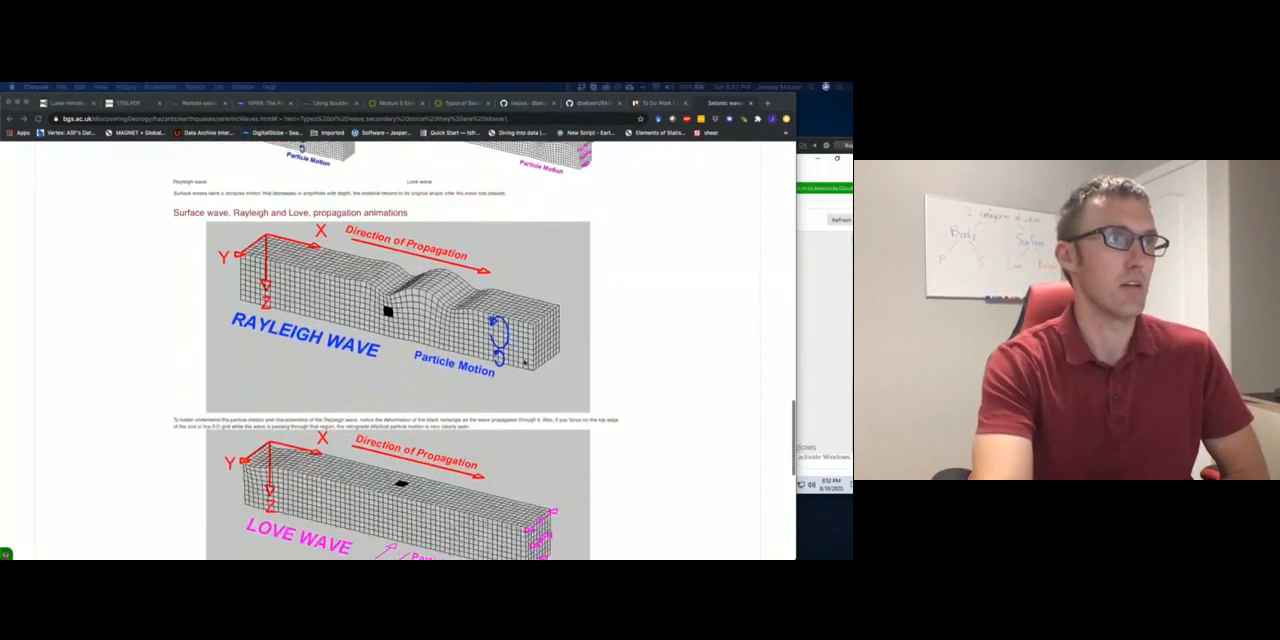
pyautogui.scroll(-3)
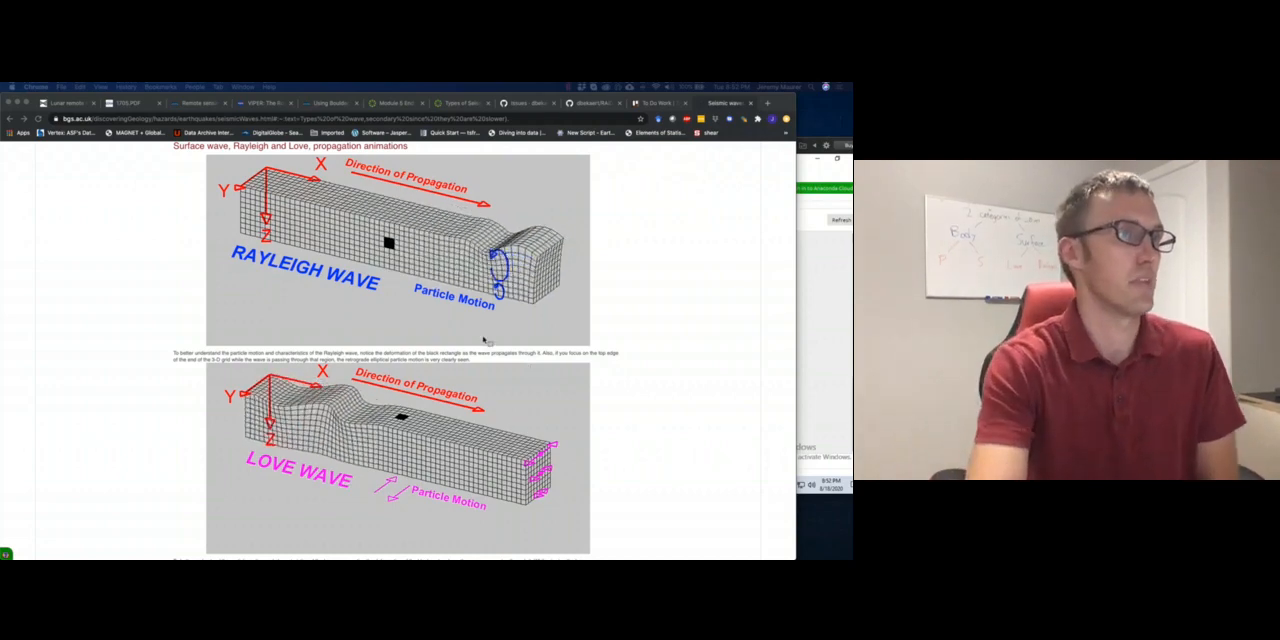
pyautogui.scroll(-3)
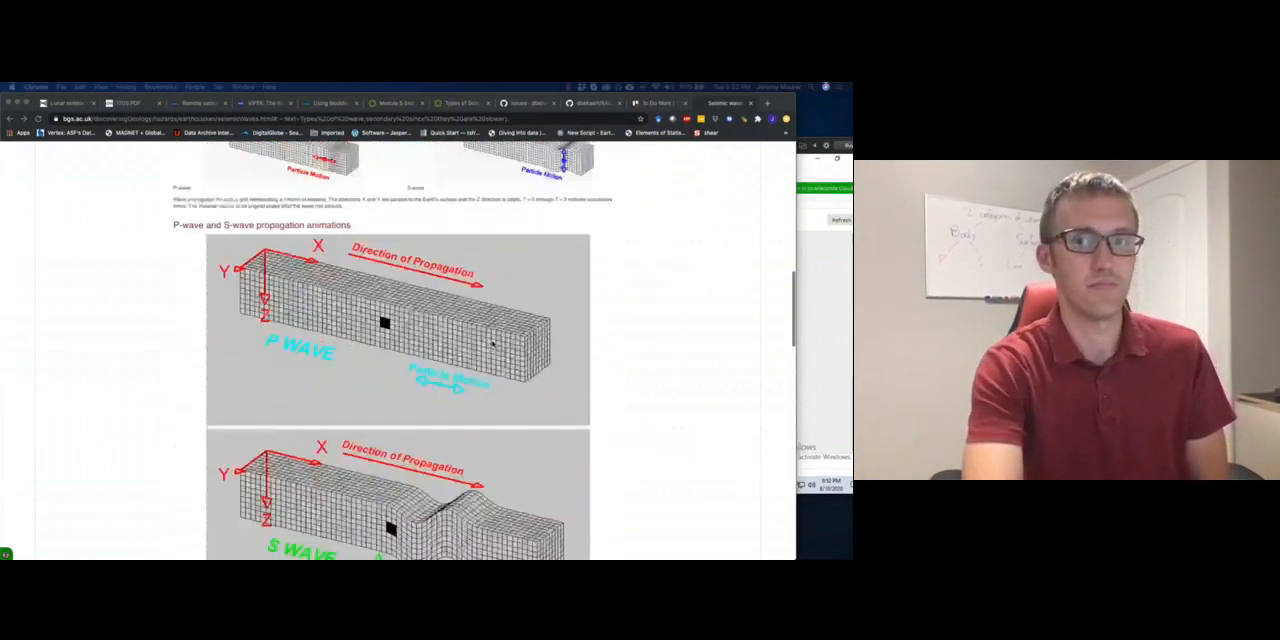
pyautogui.scroll(3)
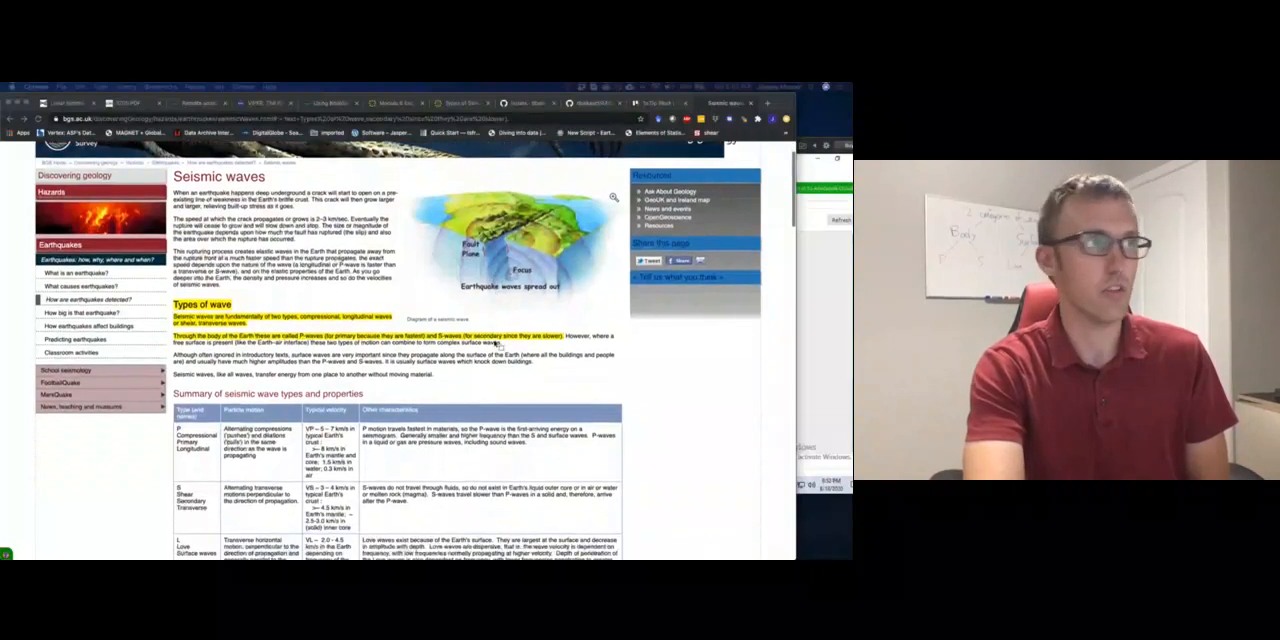
pyautogui.scroll(-3)
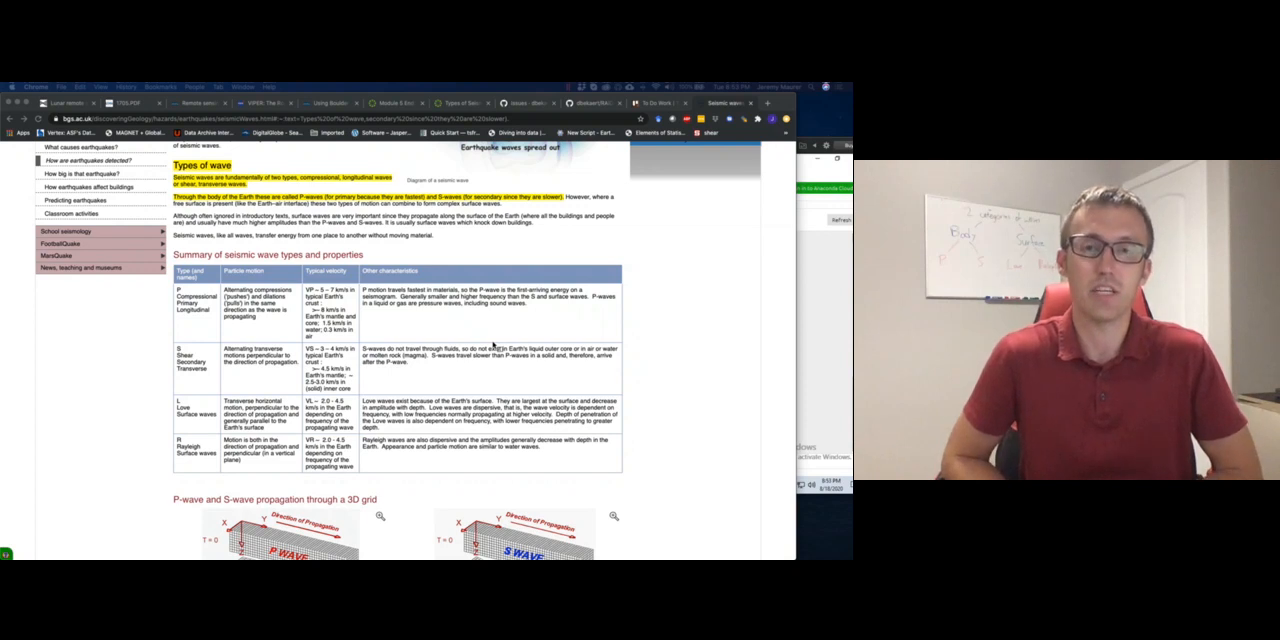
pyautogui.moveTo(527, 247)
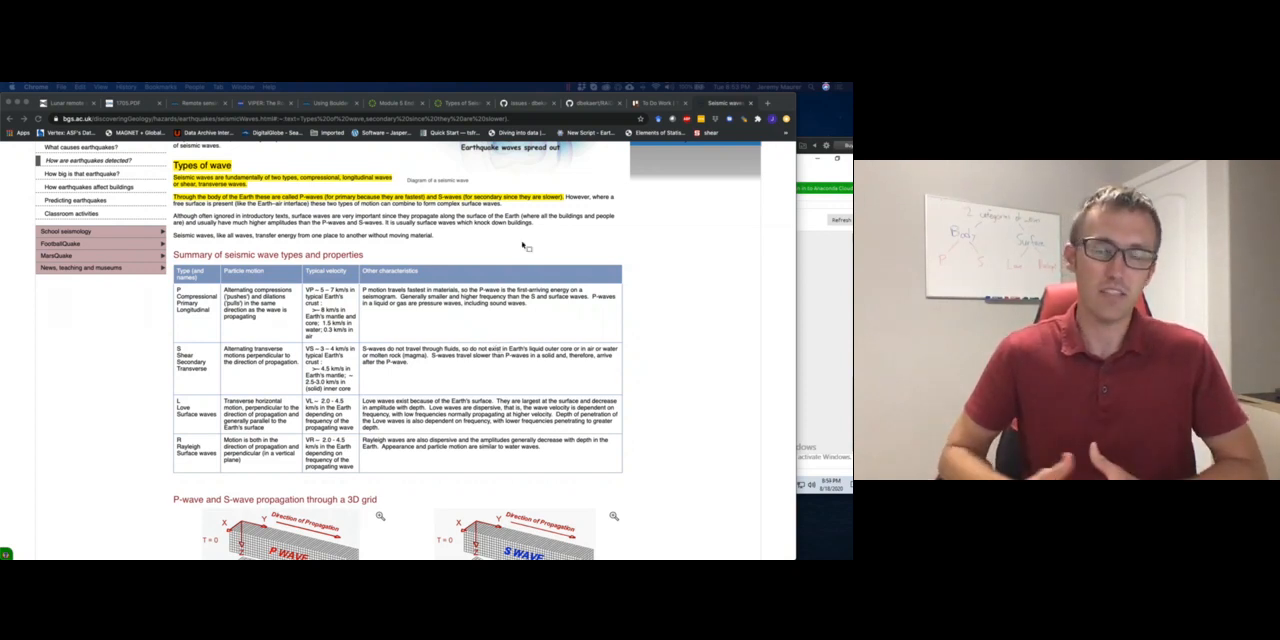